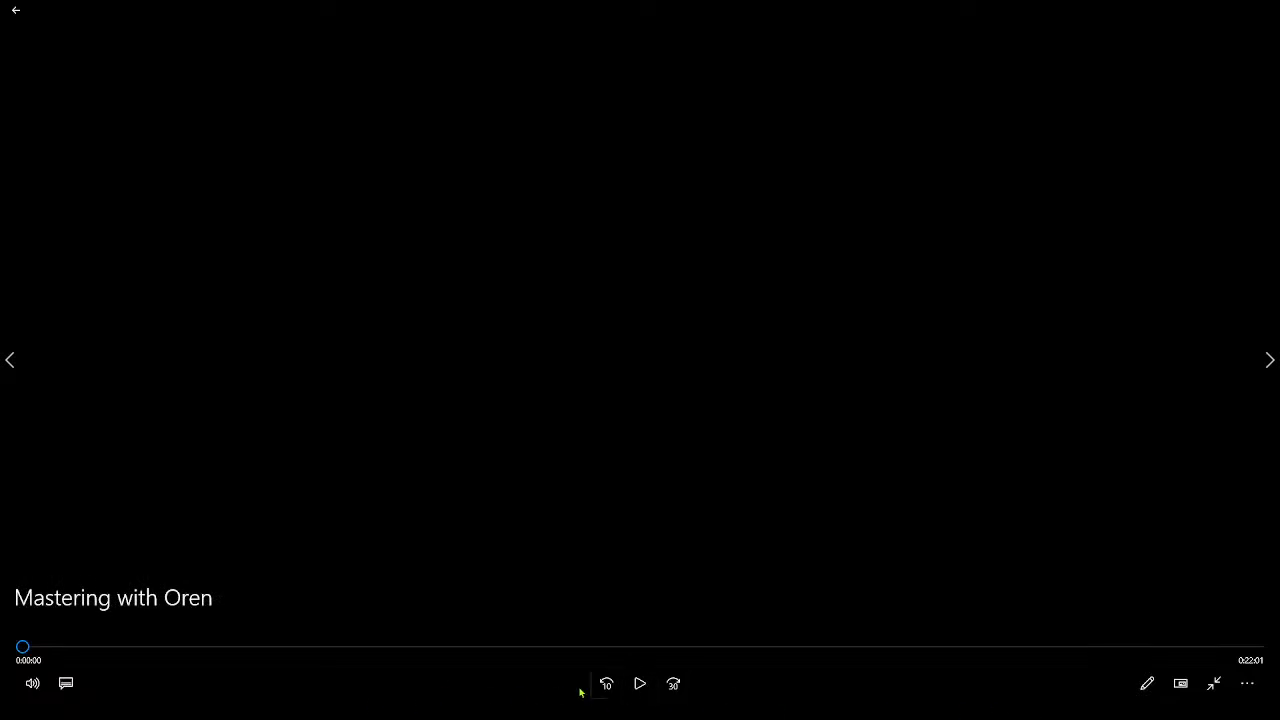
mouse_move(639, 684)
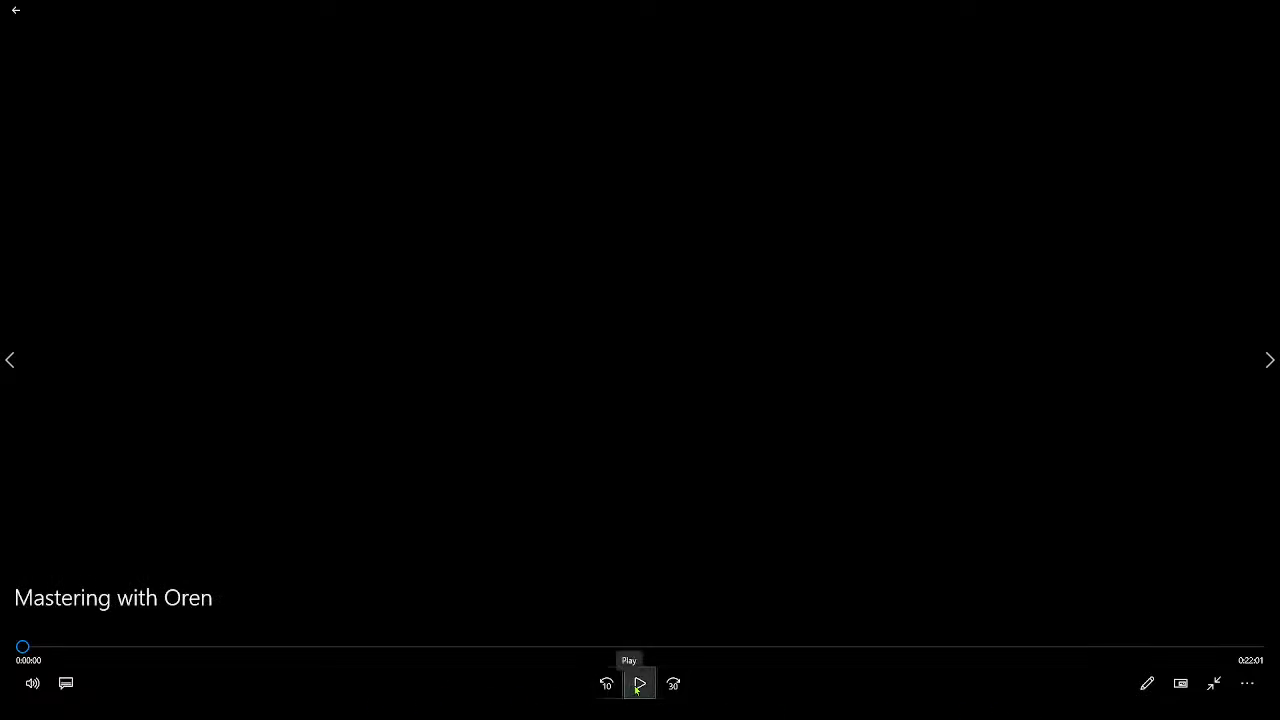
- Start playback of the 'Mastering with Oren' video from the beginning
click(639, 684)
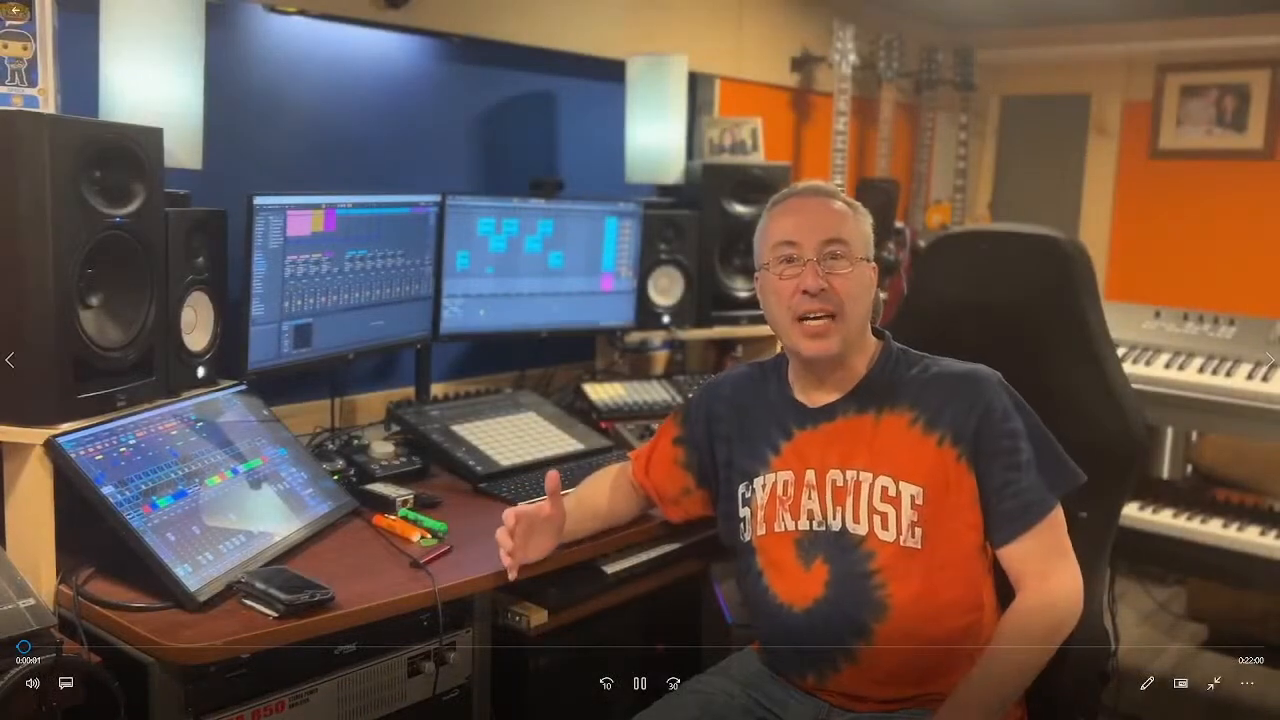